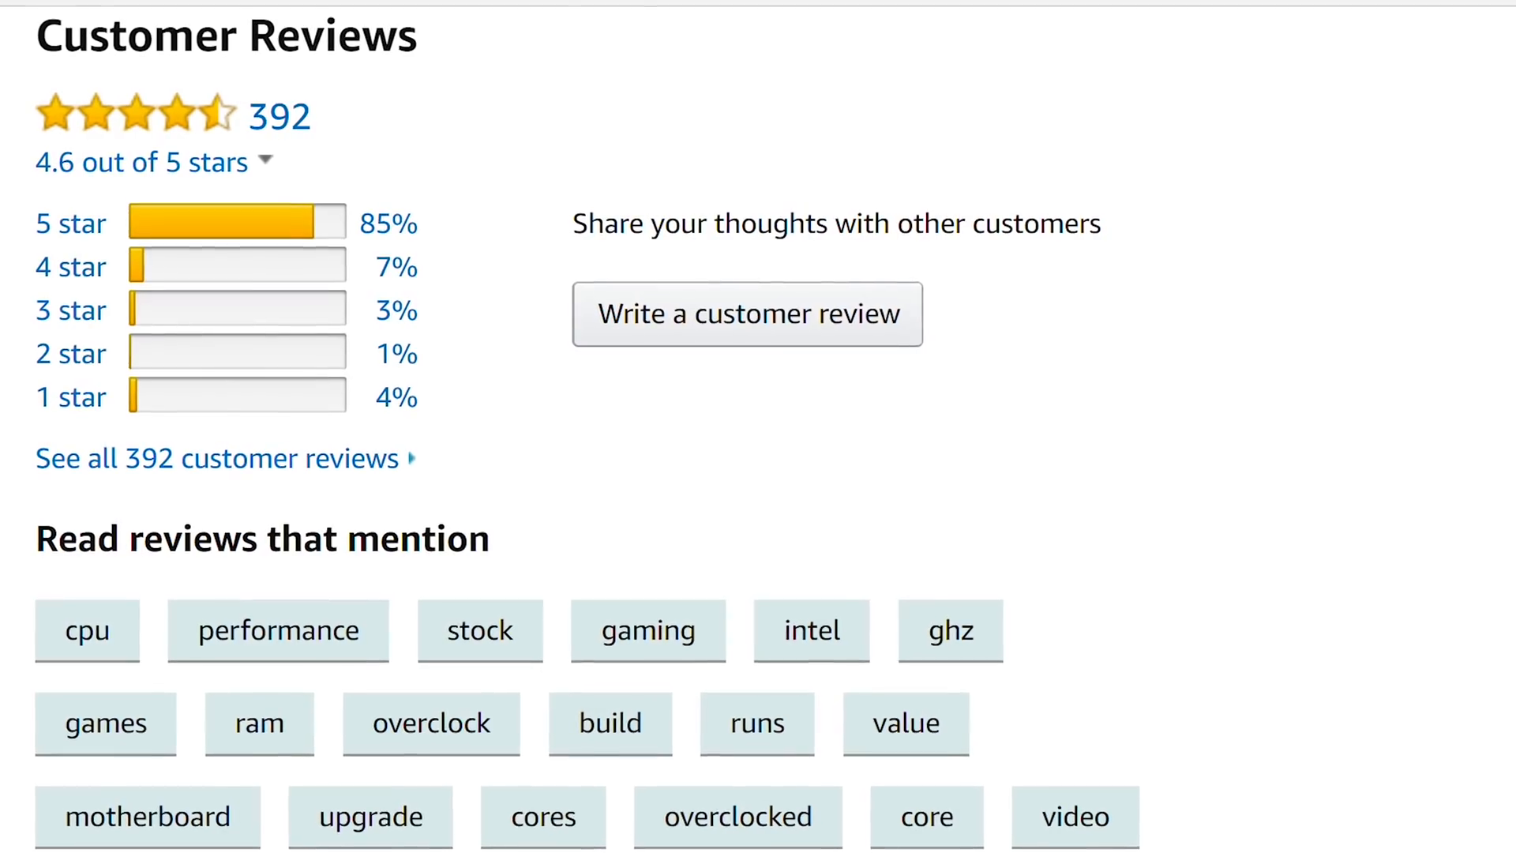
type("Core i5")
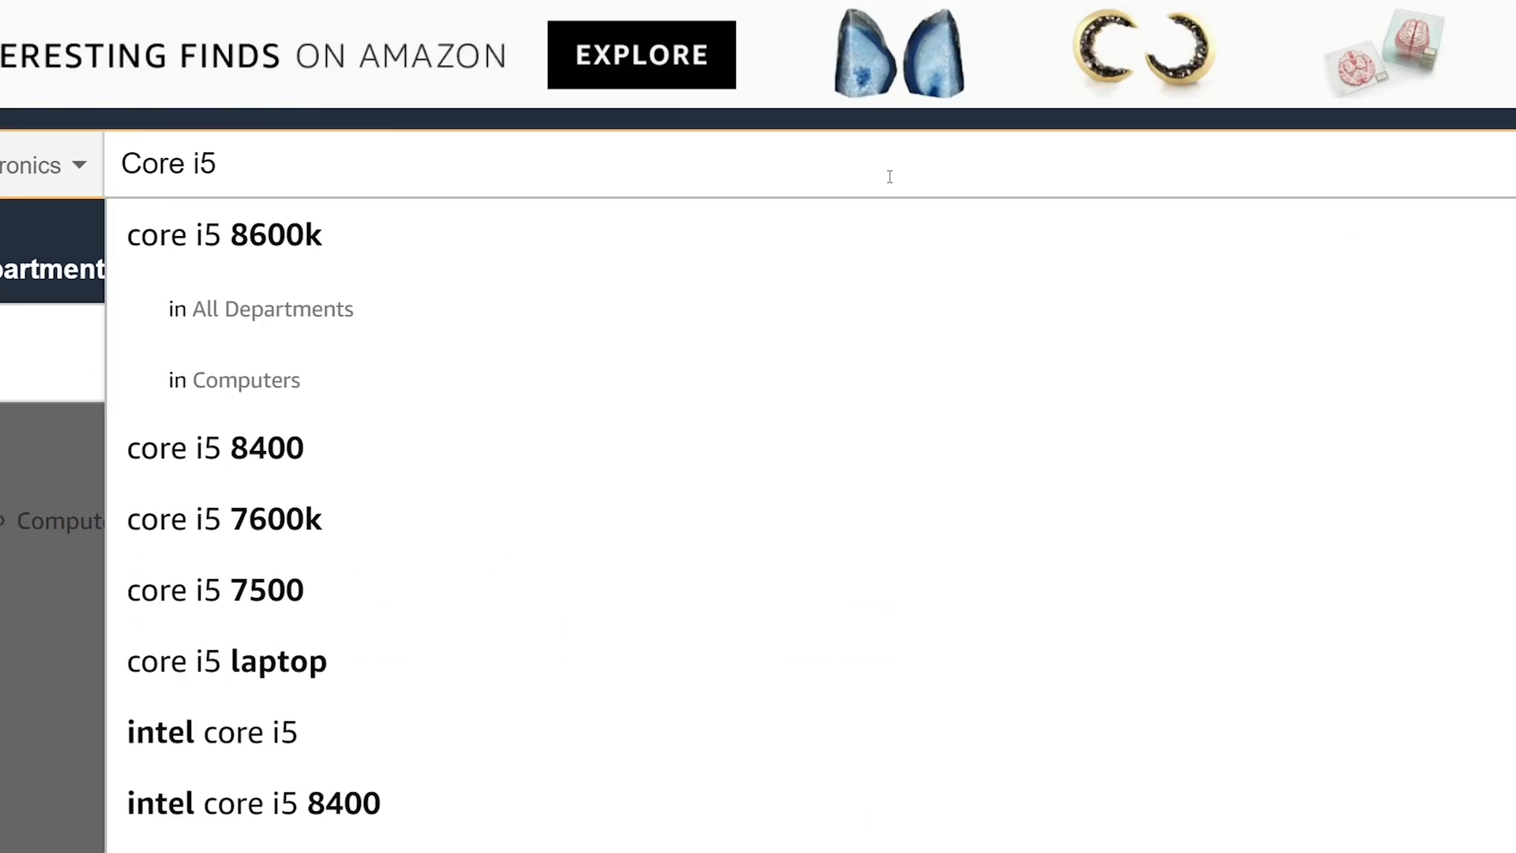